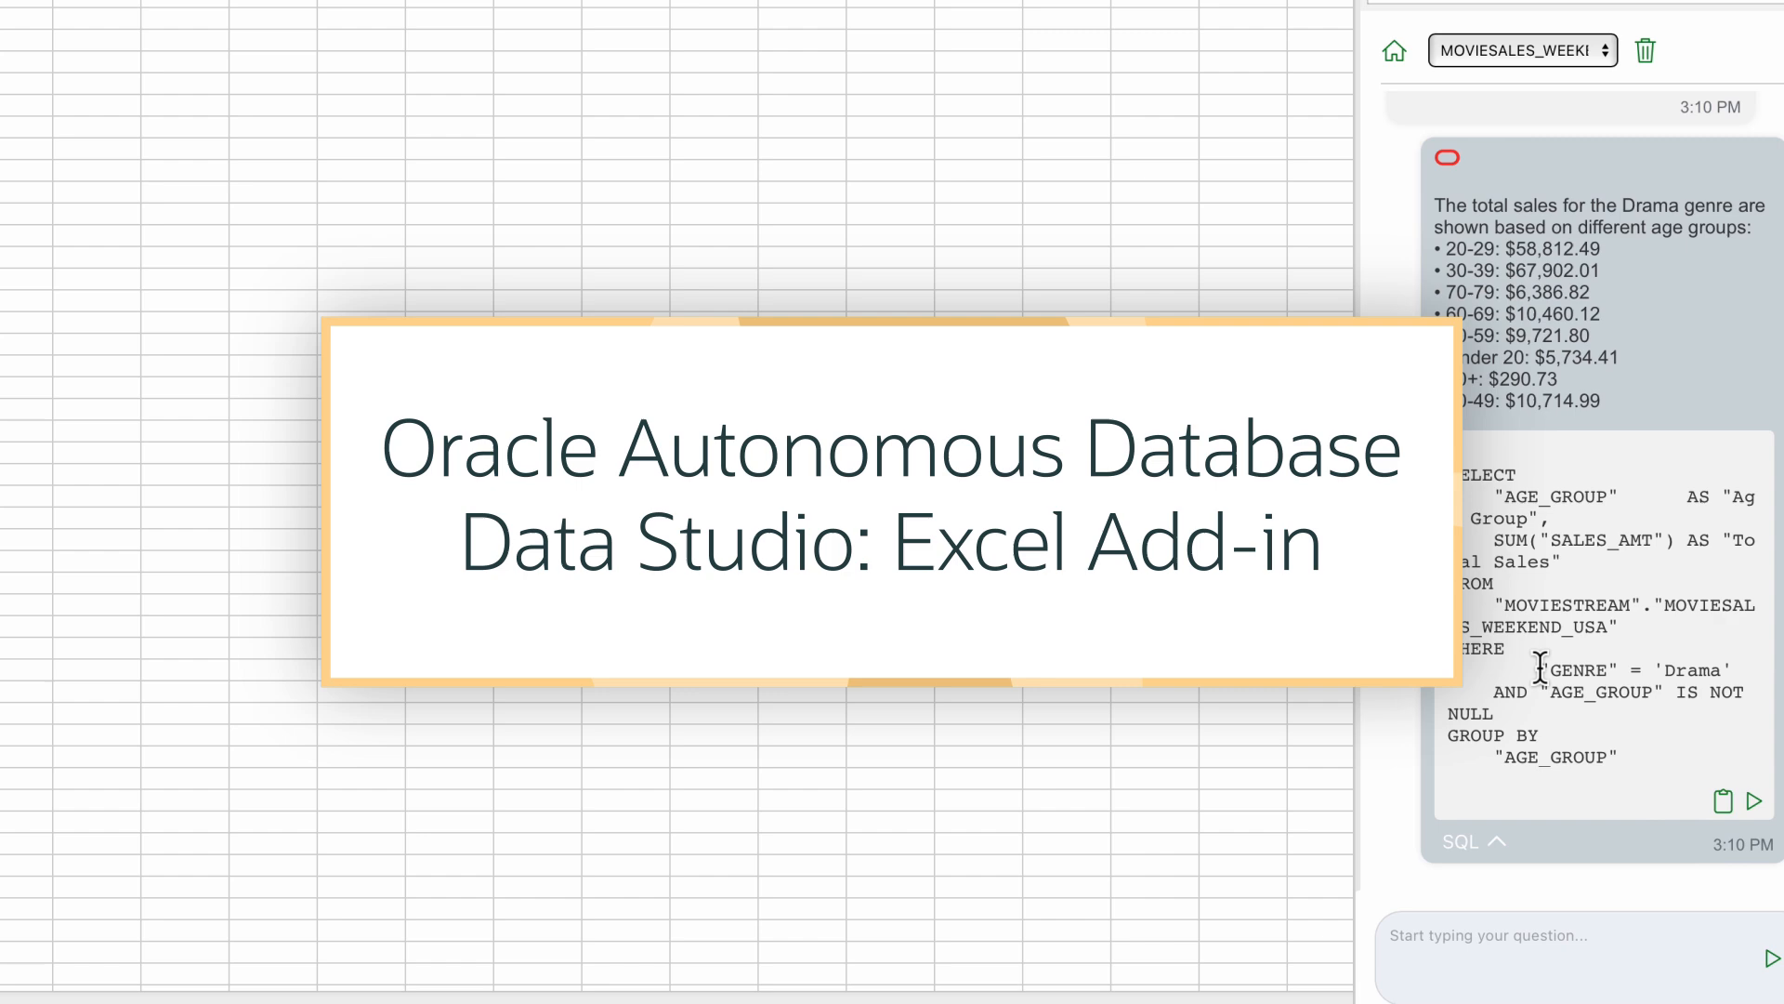
Begin typing the question 'show me the' while the MOVIESTREAM connections pane is available.
type("show me the")
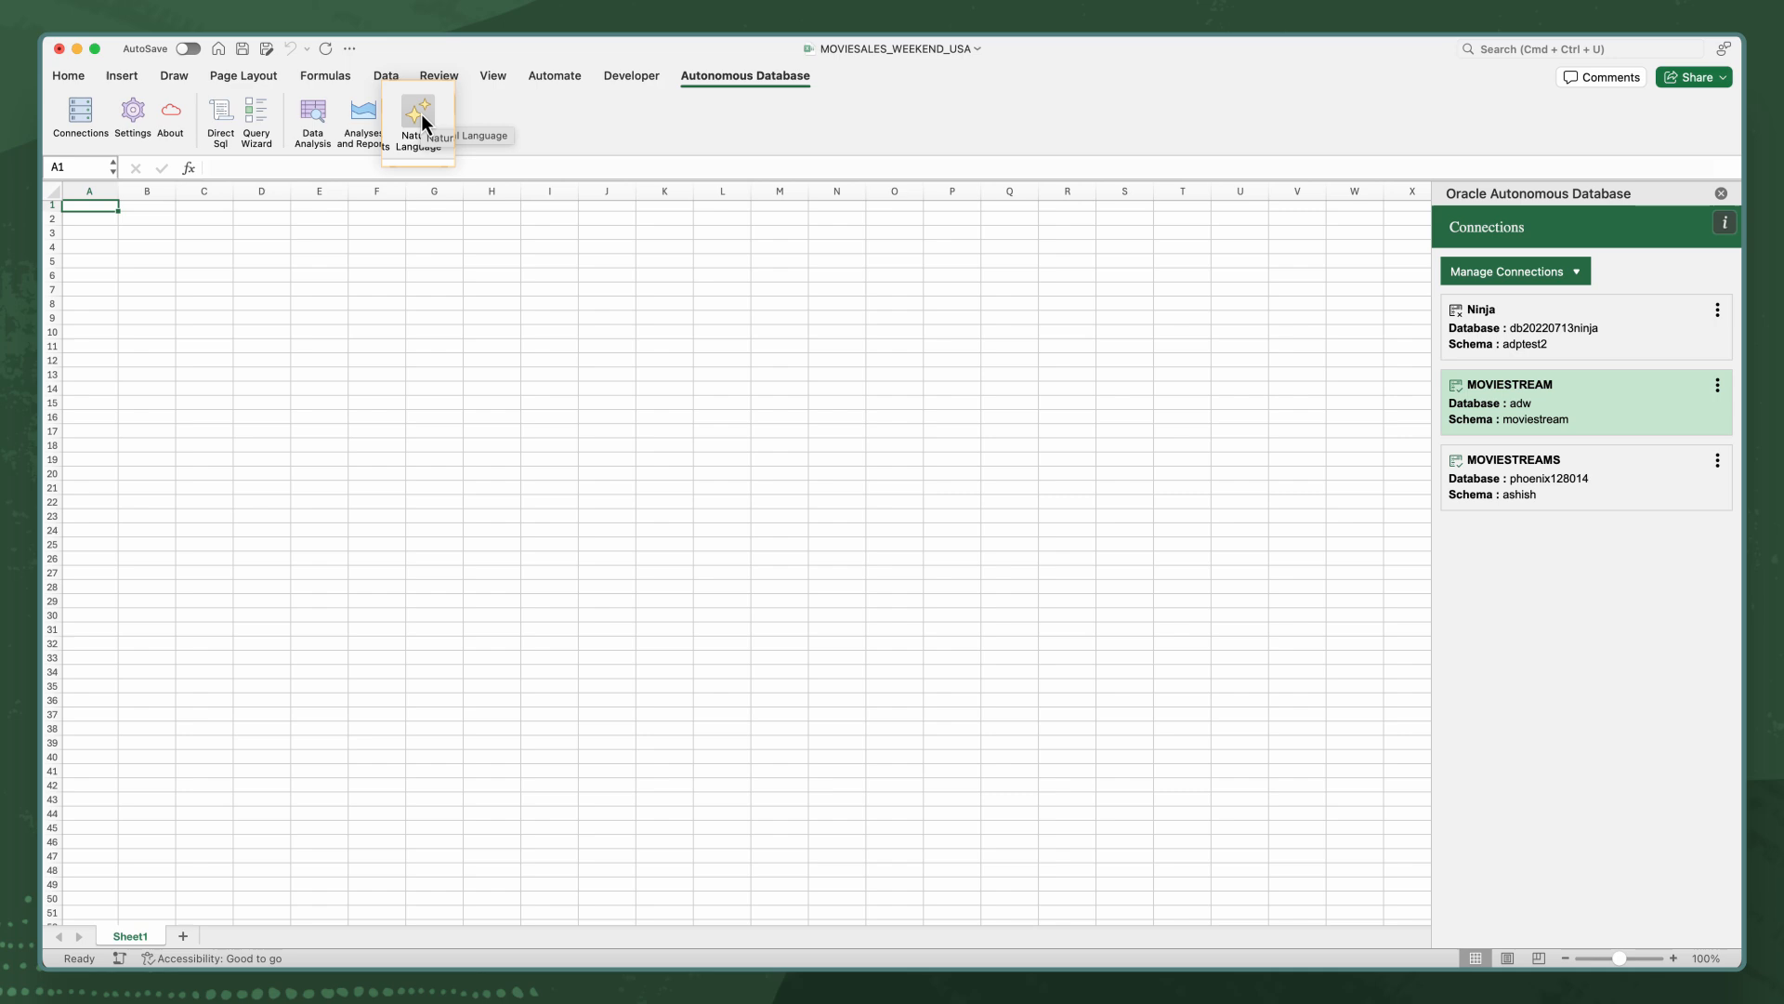
Start a Natural Language query on MOVIESTREAM against the MOVIESALES_WEEKEND_USA table.
left_click(417, 123)
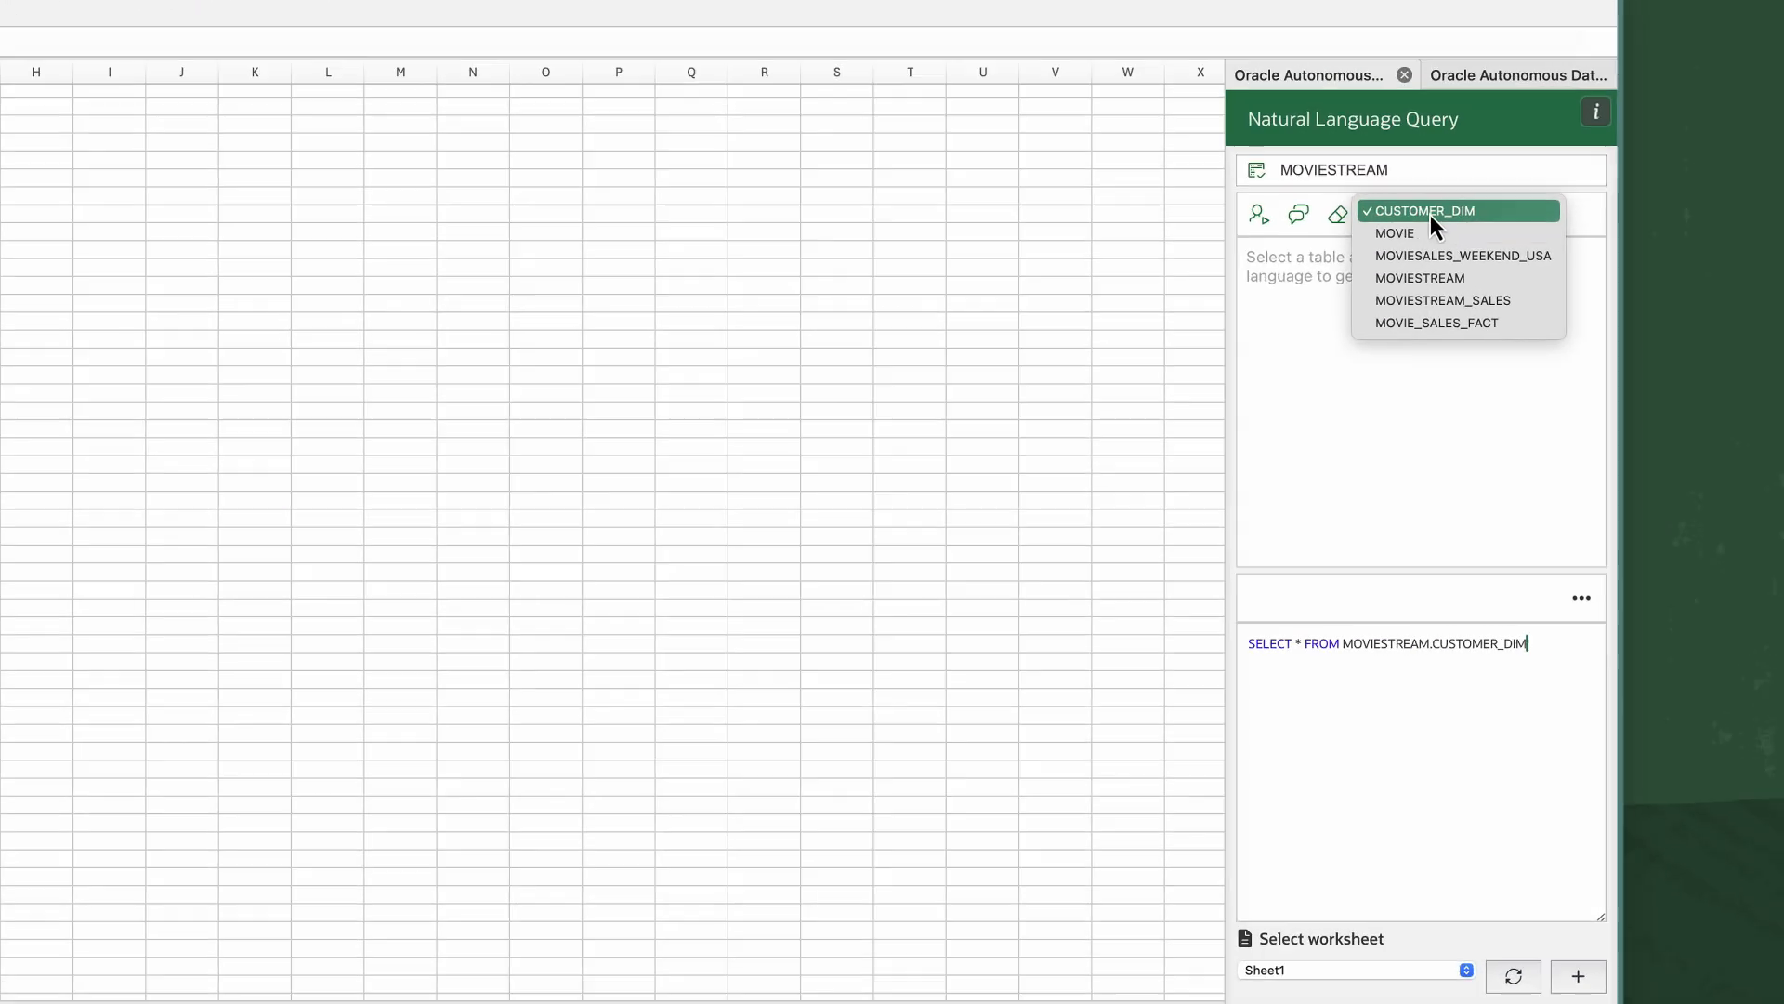
left_click(1463, 255)
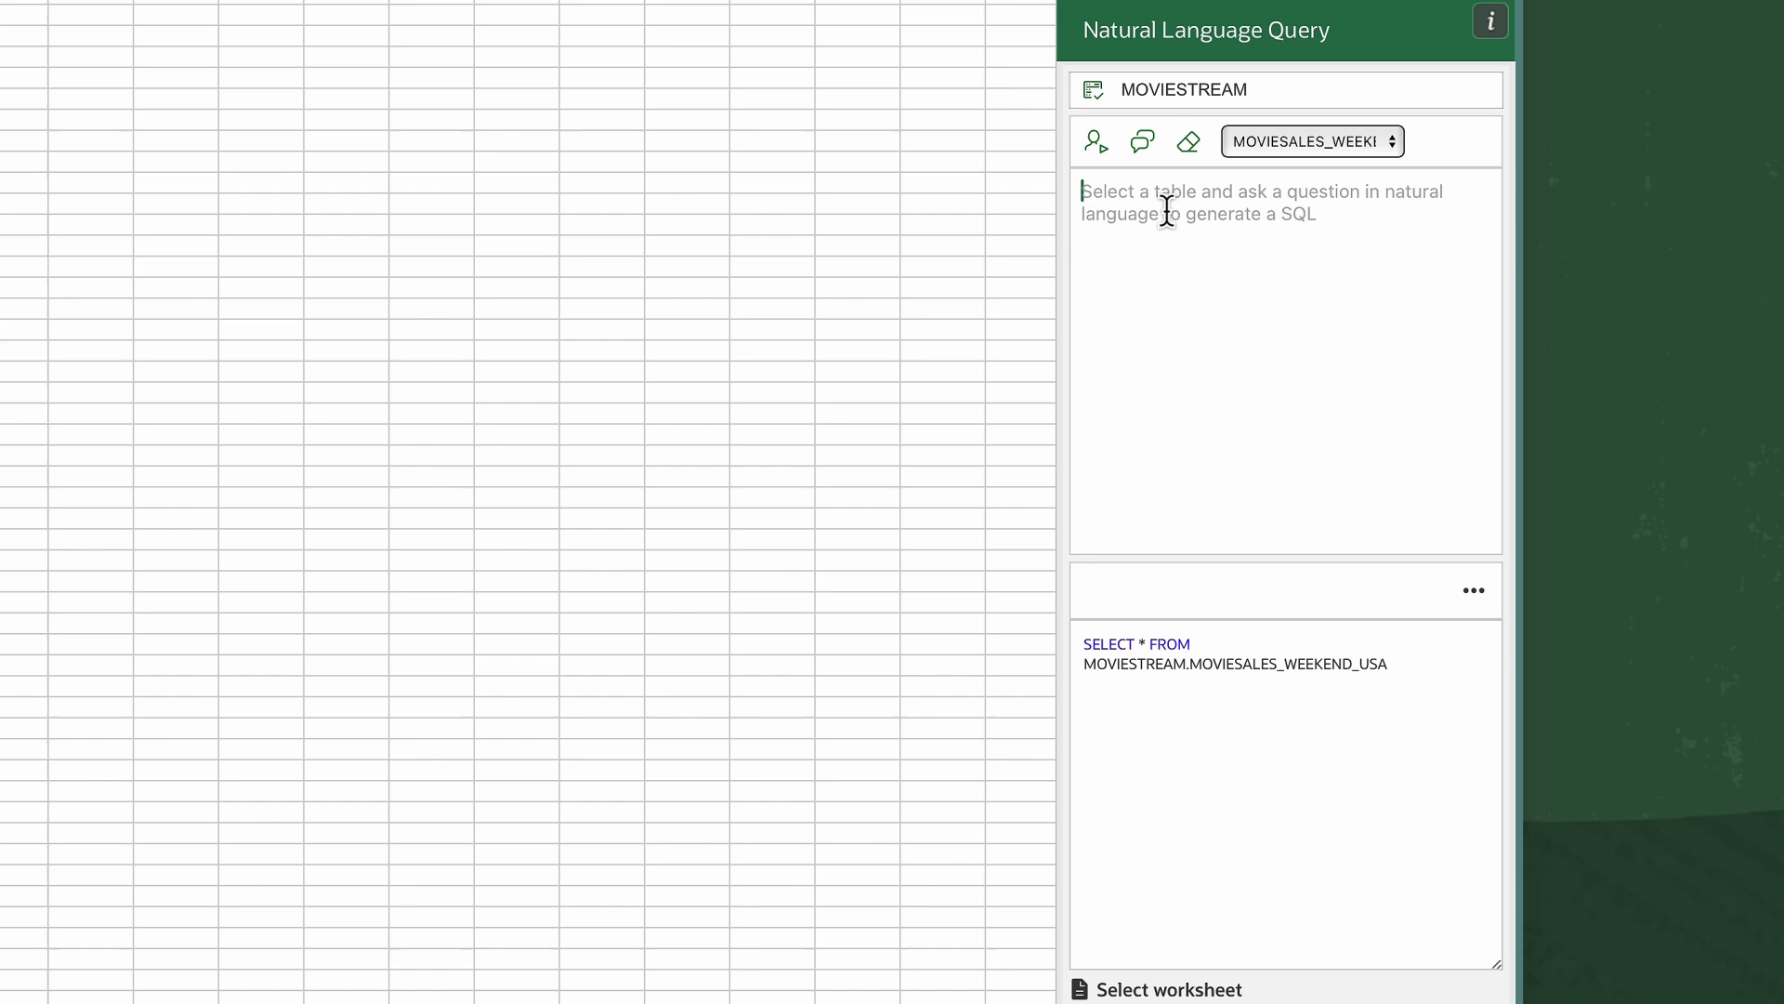
Generate SQL summing sales by genre from 'show me the sales for all genres'.
type("show me the sales for all genres")
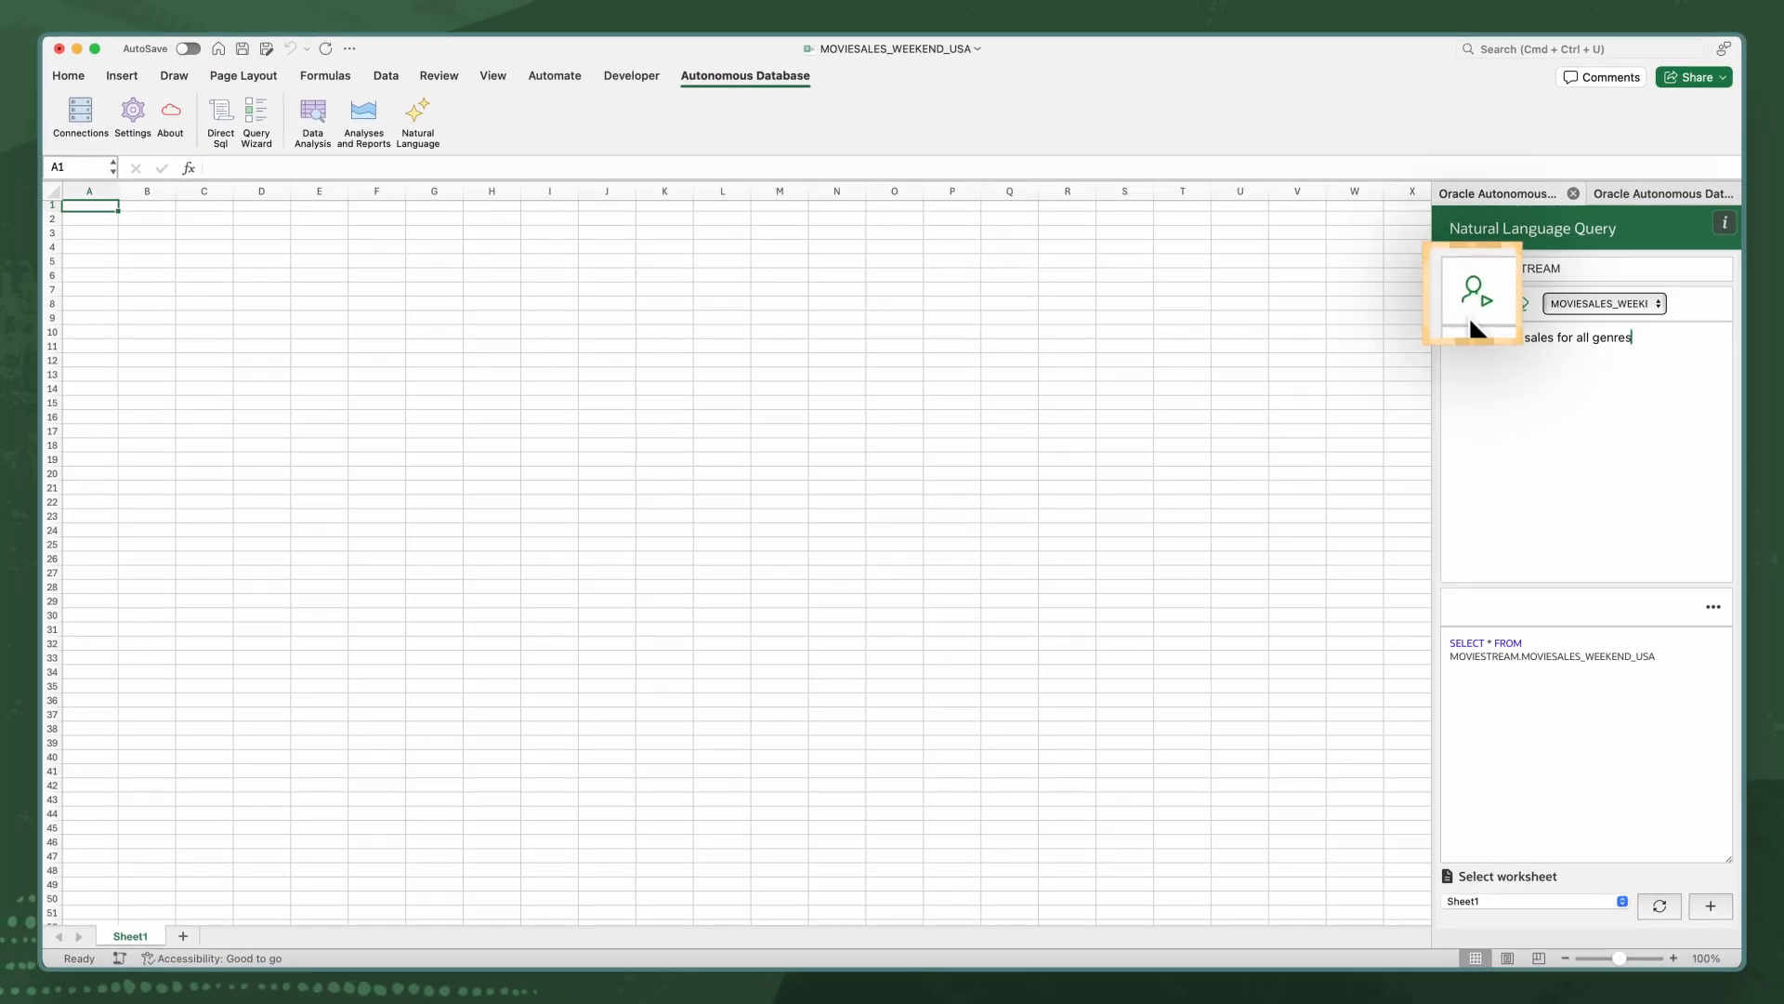
left_click(1474, 303)
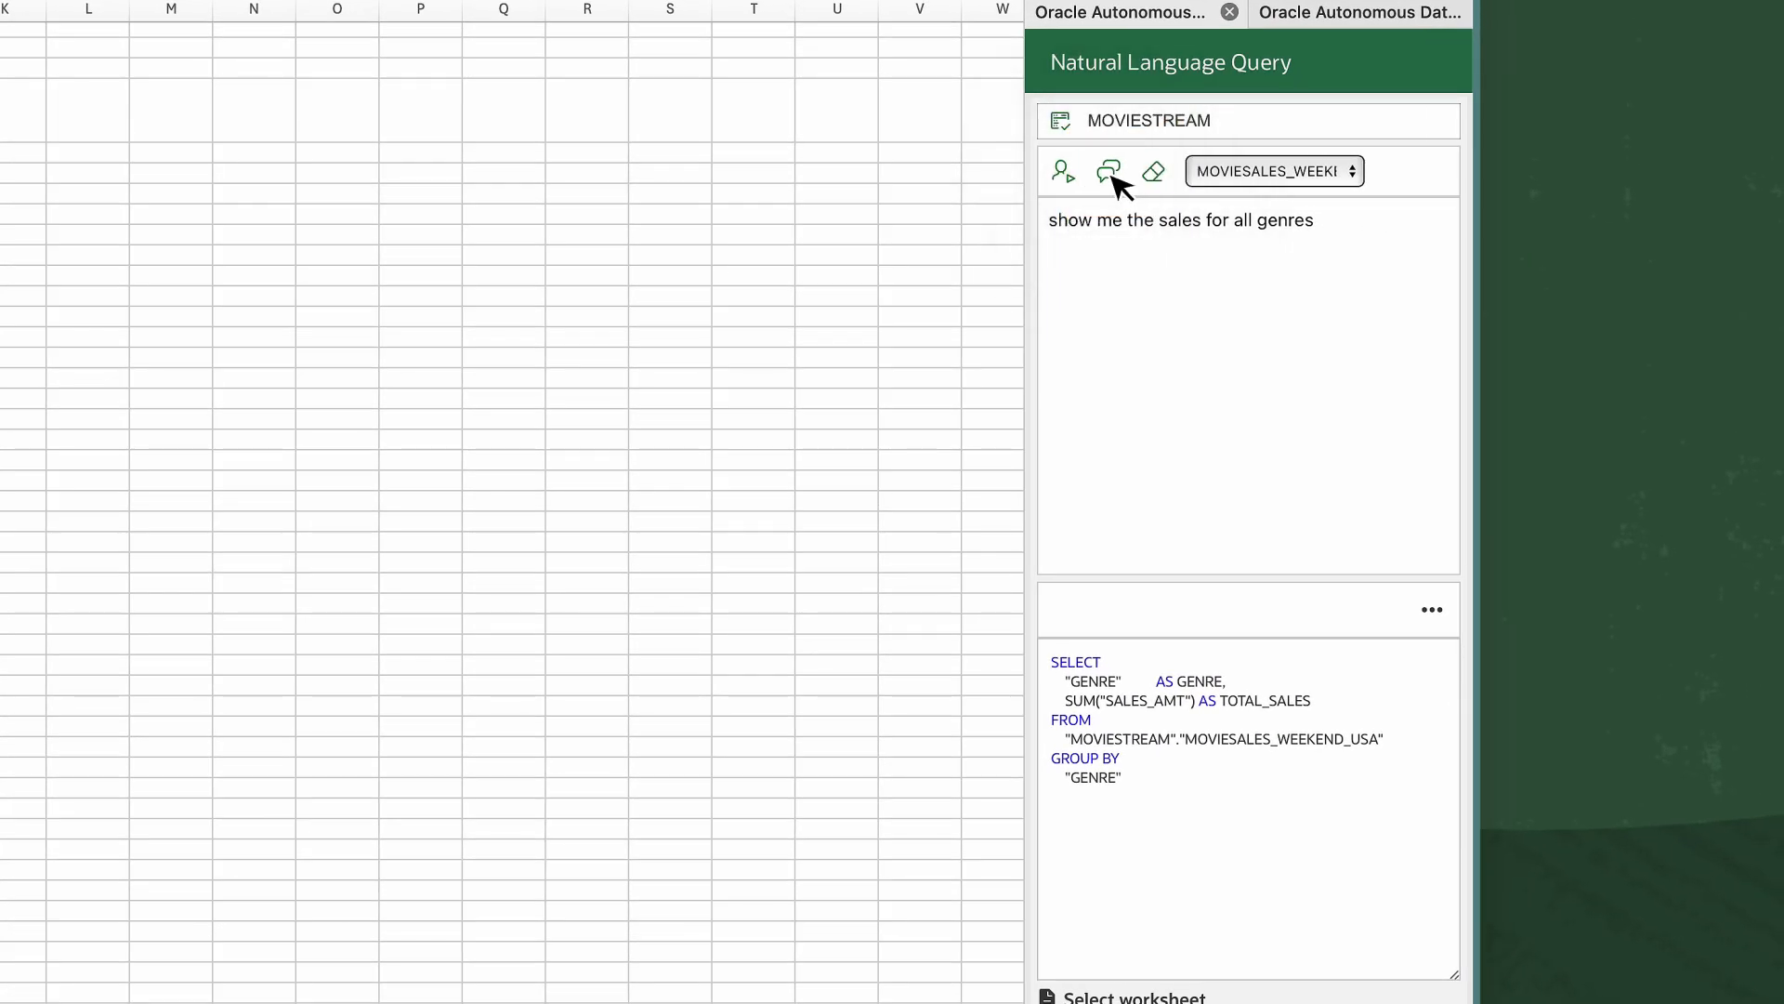
Switch to the Get Answers chat view for MOVIESALES_WEEKEND_USA.
left_click(1107, 171)
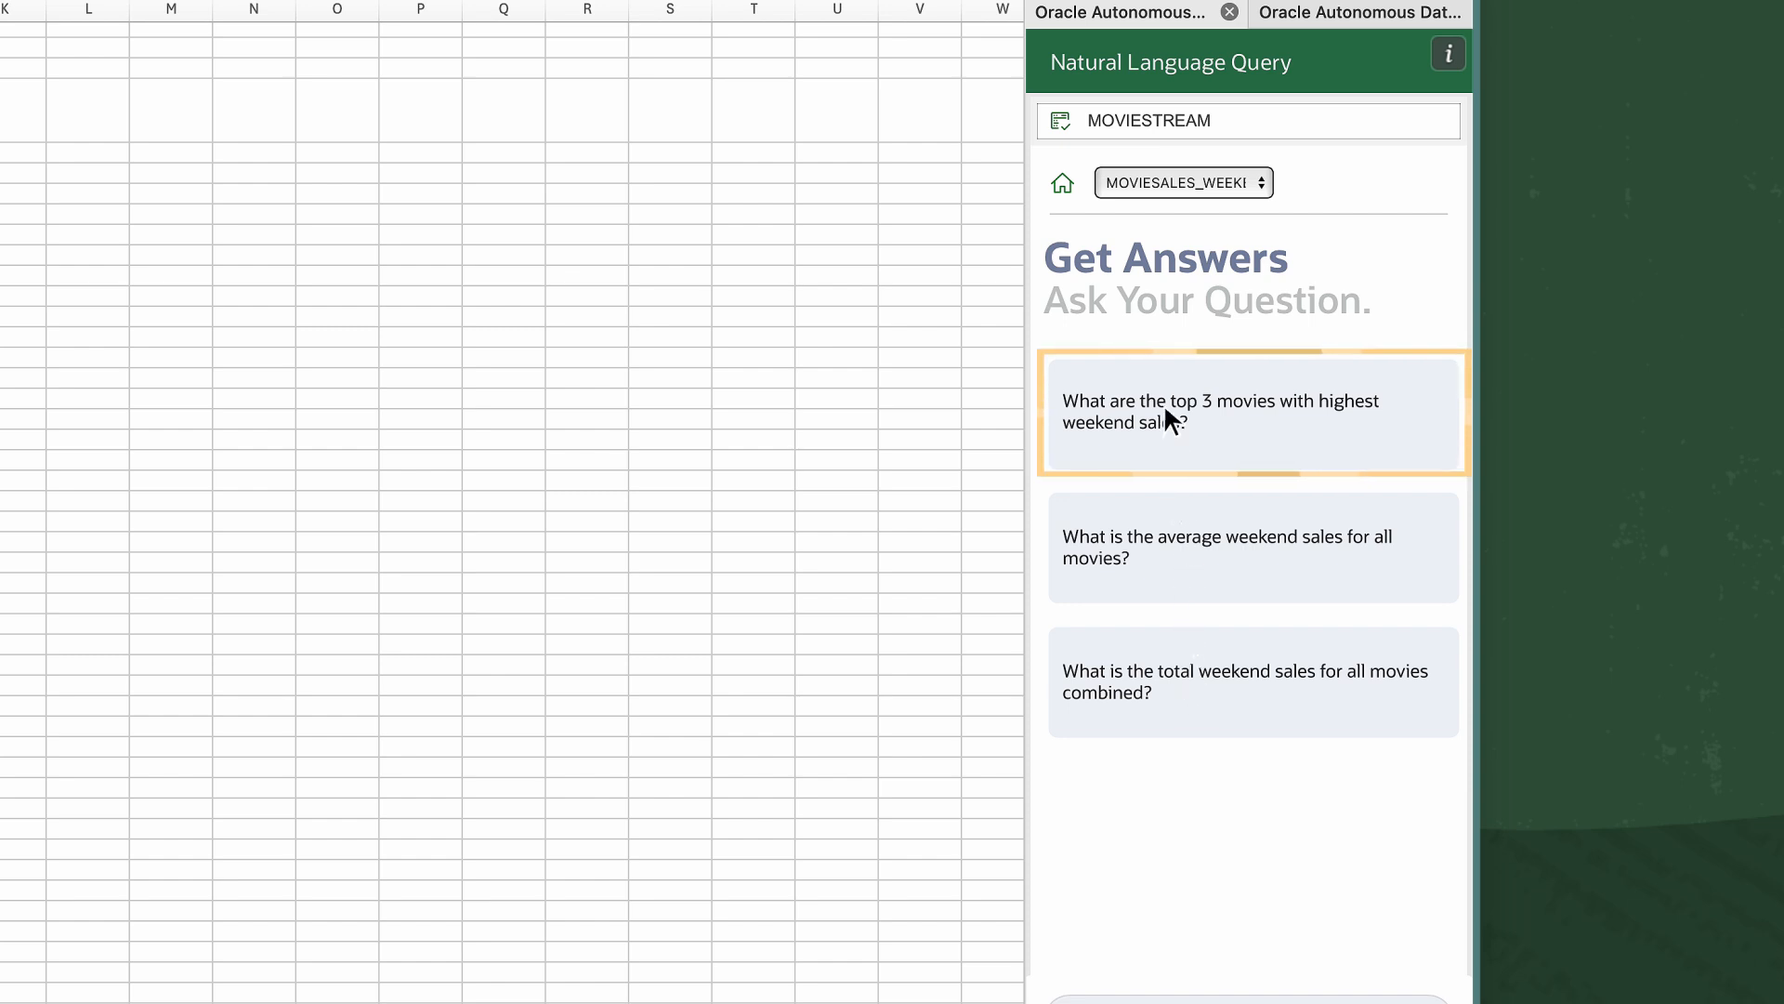
mouse_move(1172, 422)
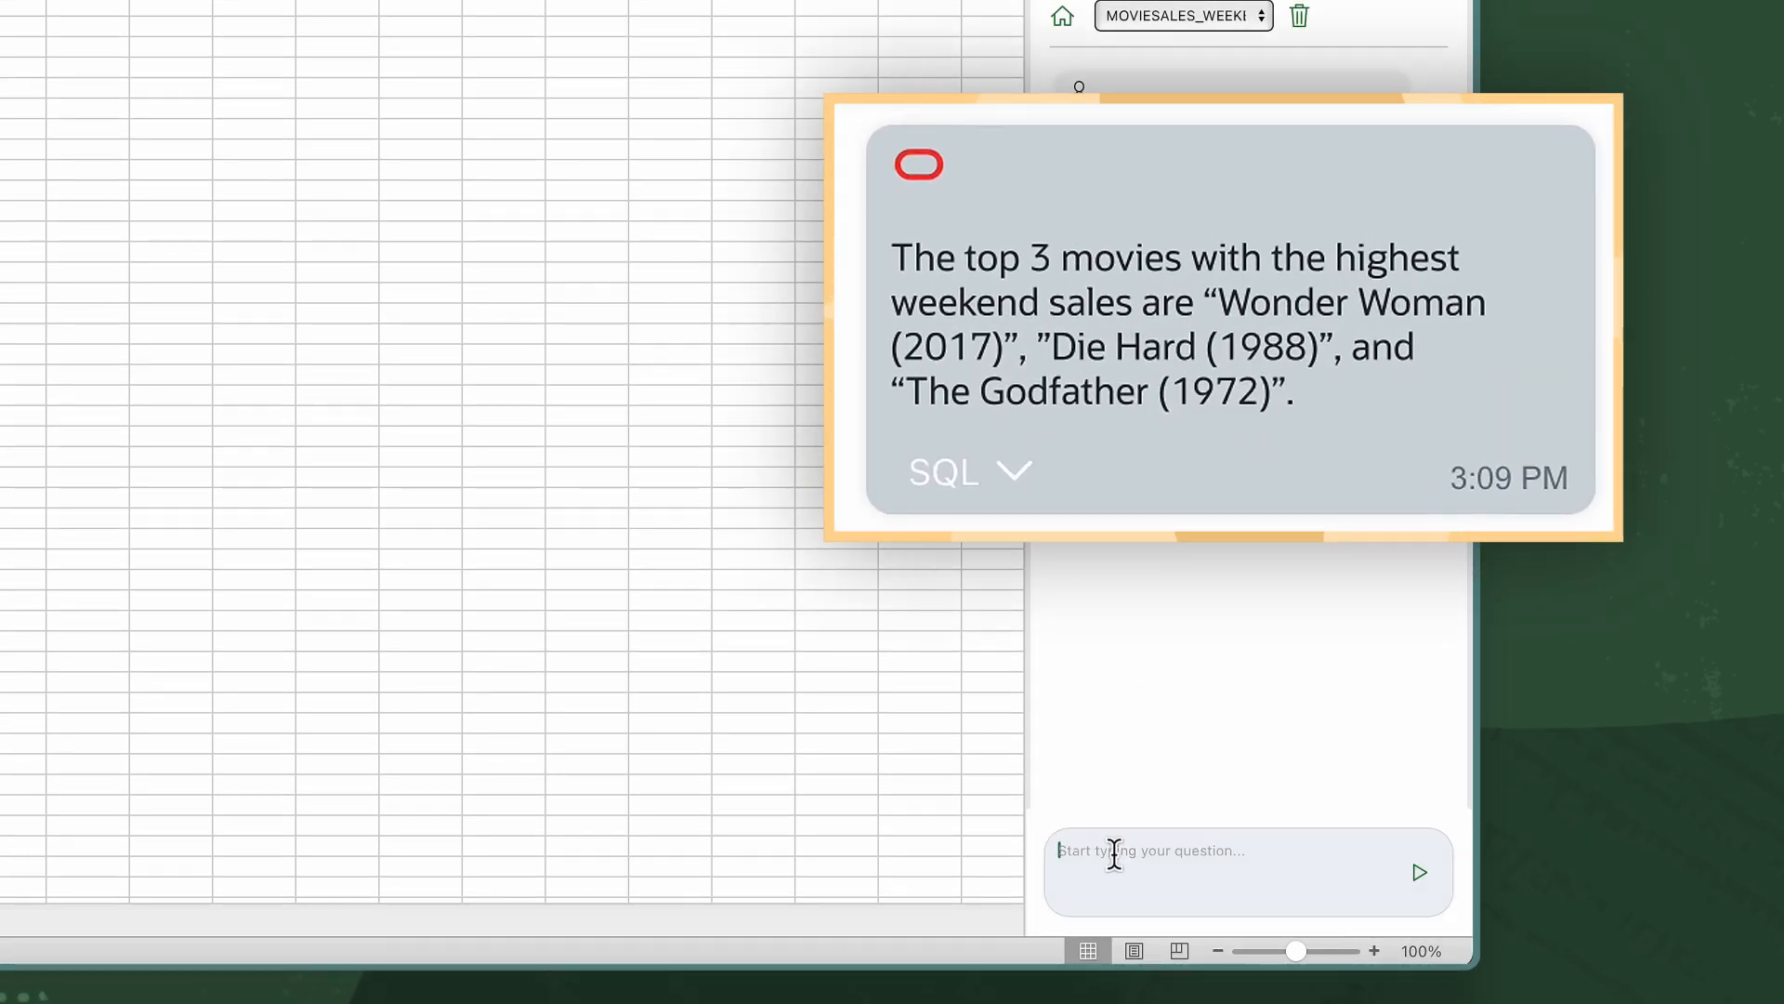
Ask for total Drama genre sales by age group, reveal its SQL, and insert the results into the sheet.
type("show me the total sales by age group for the Dra")
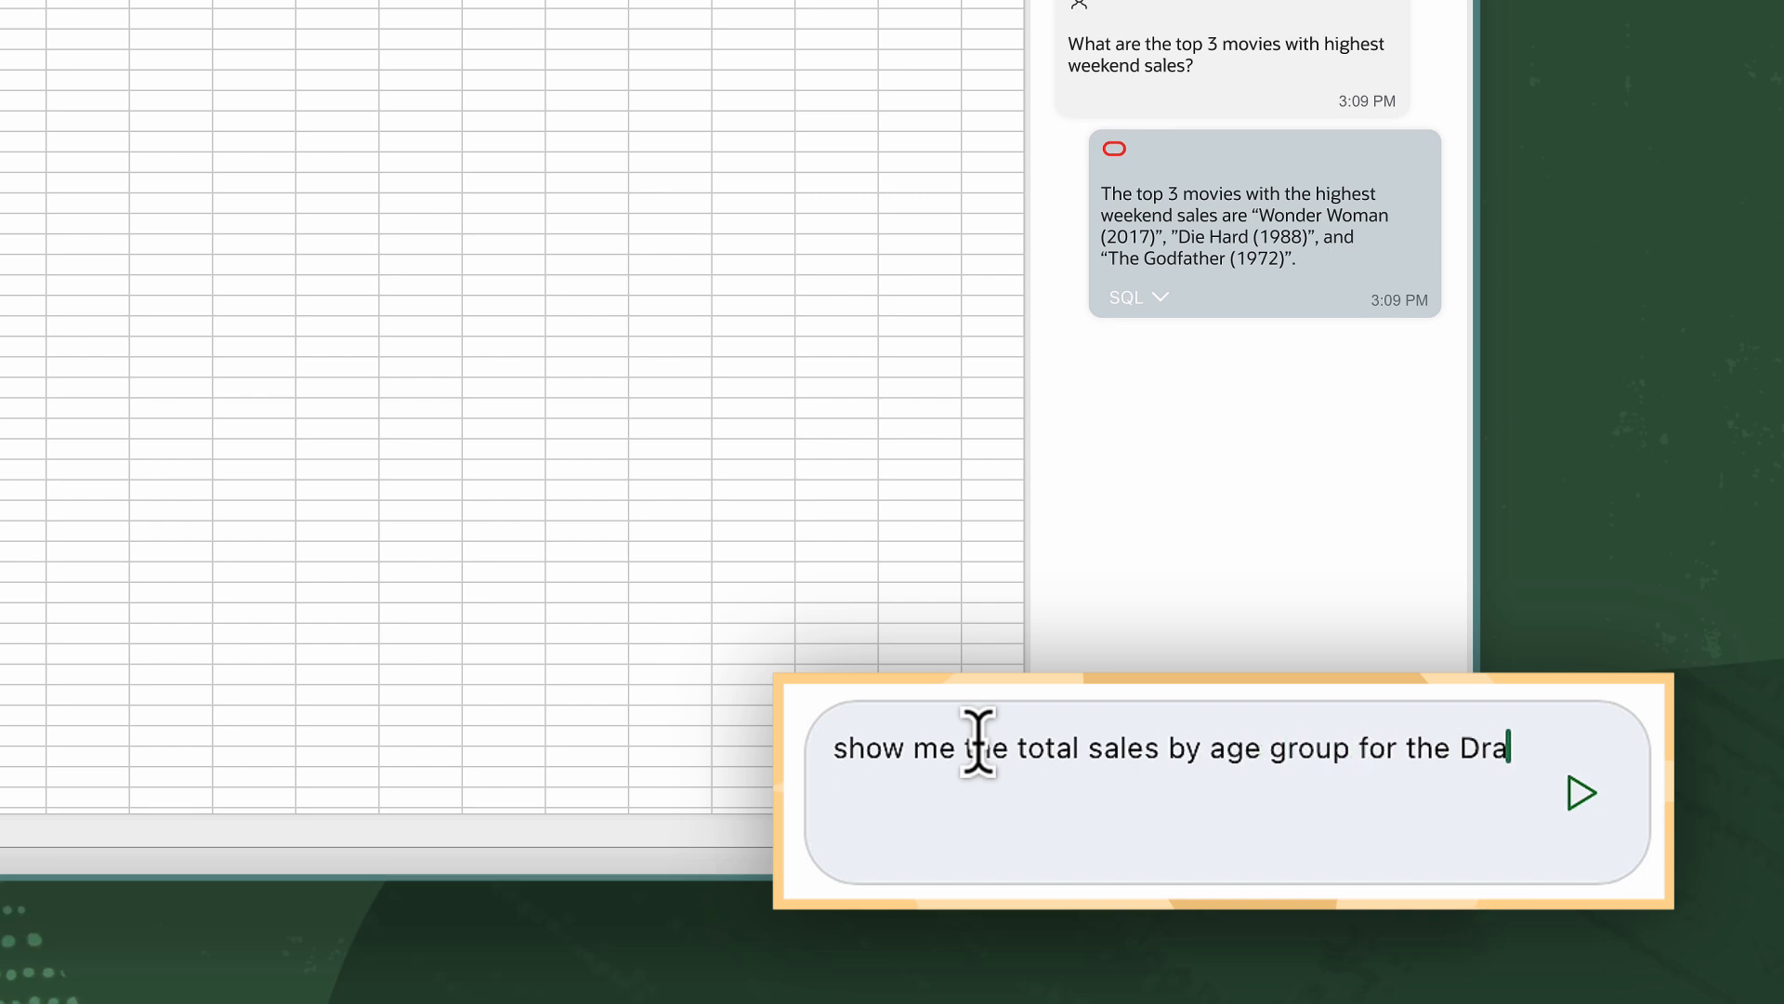
left_click(1580, 794)
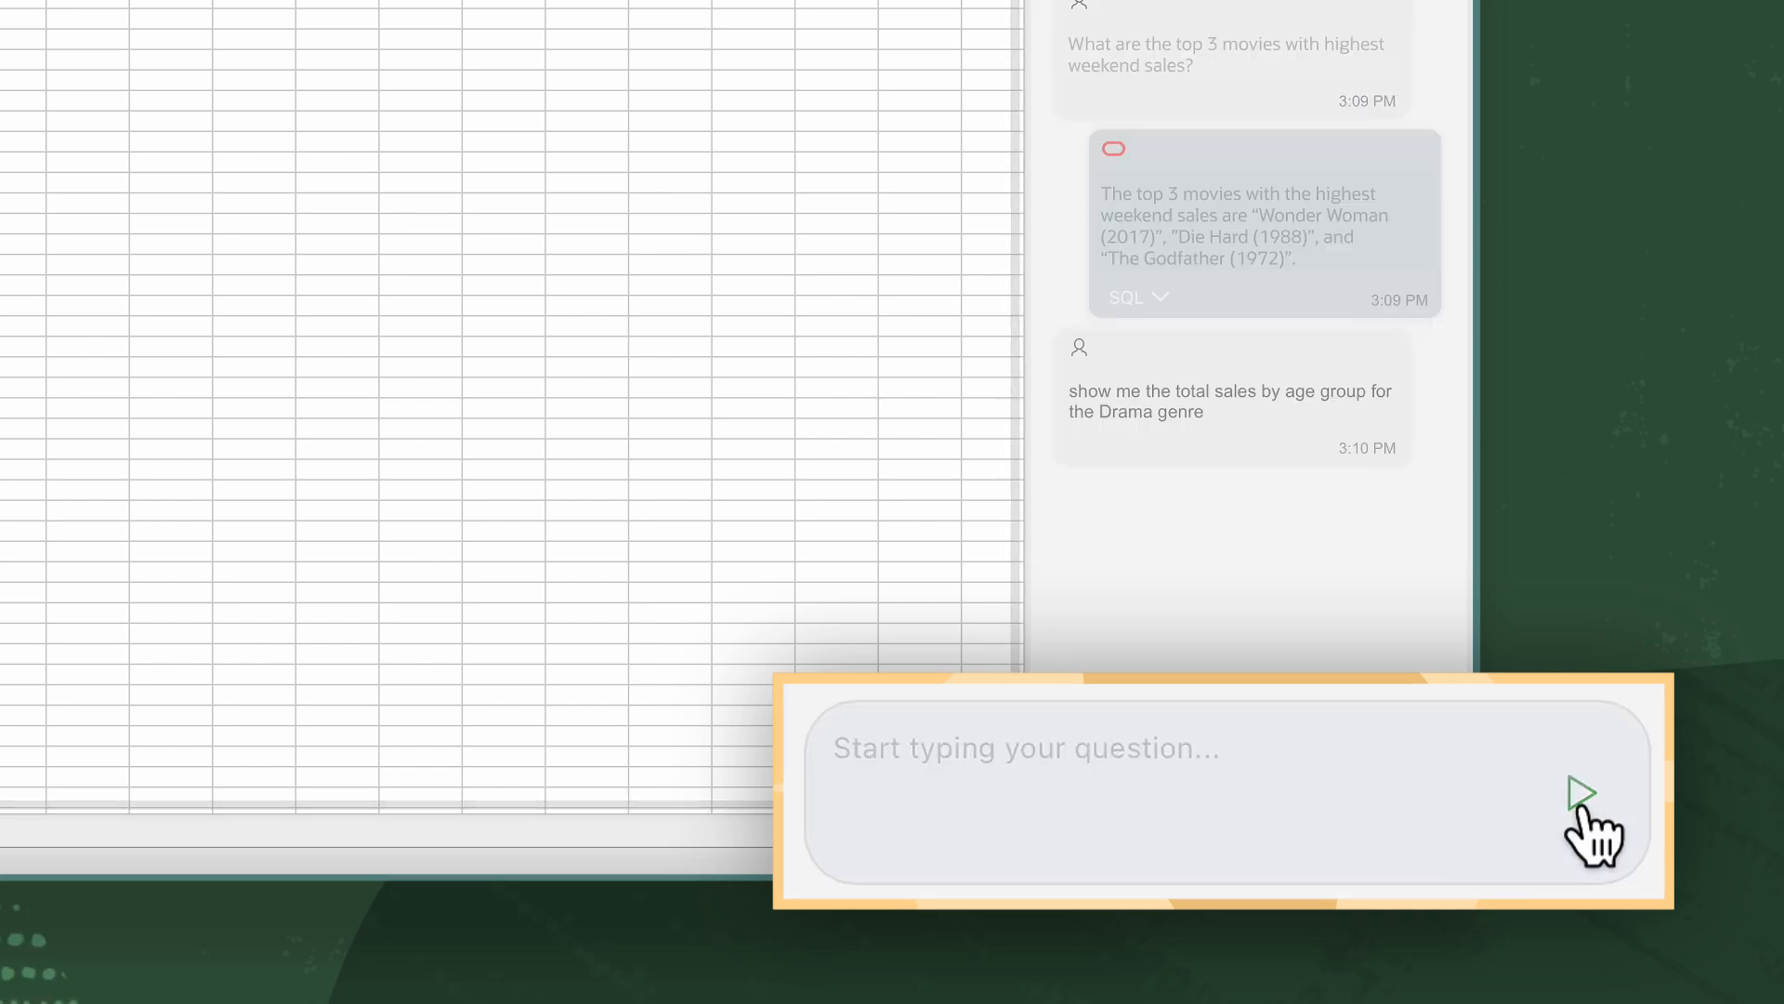
left_click(1580, 793)
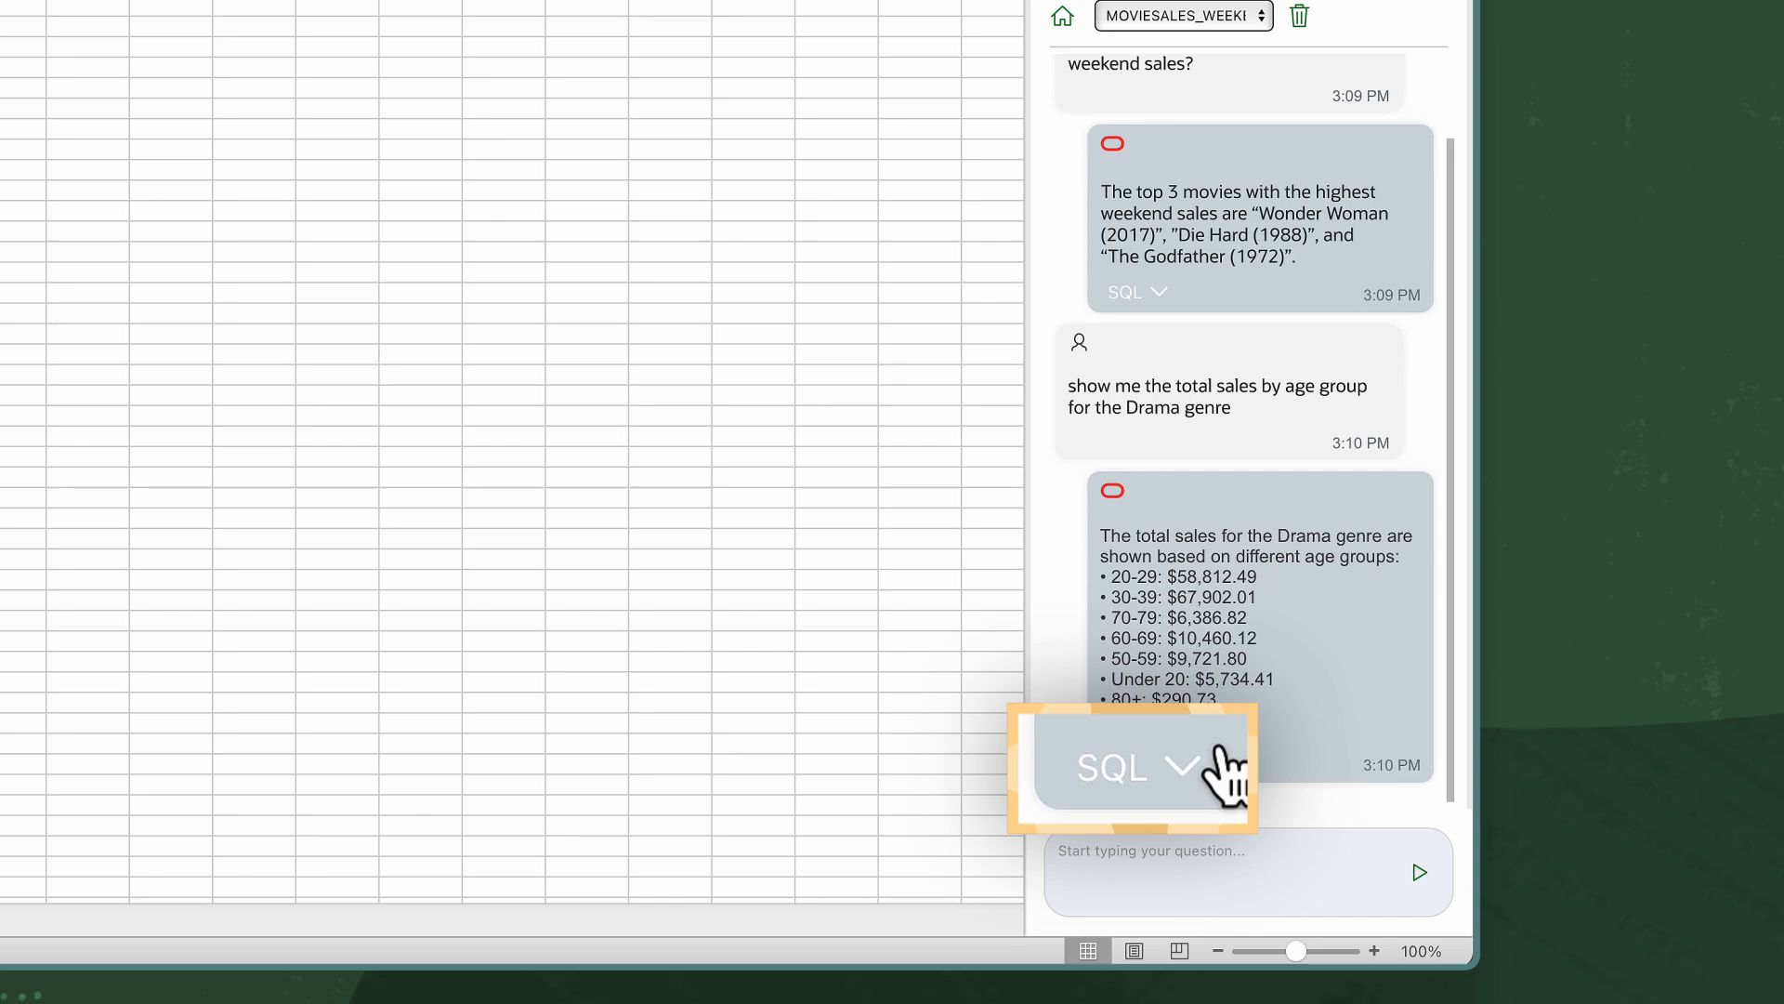
left_click(1128, 767)
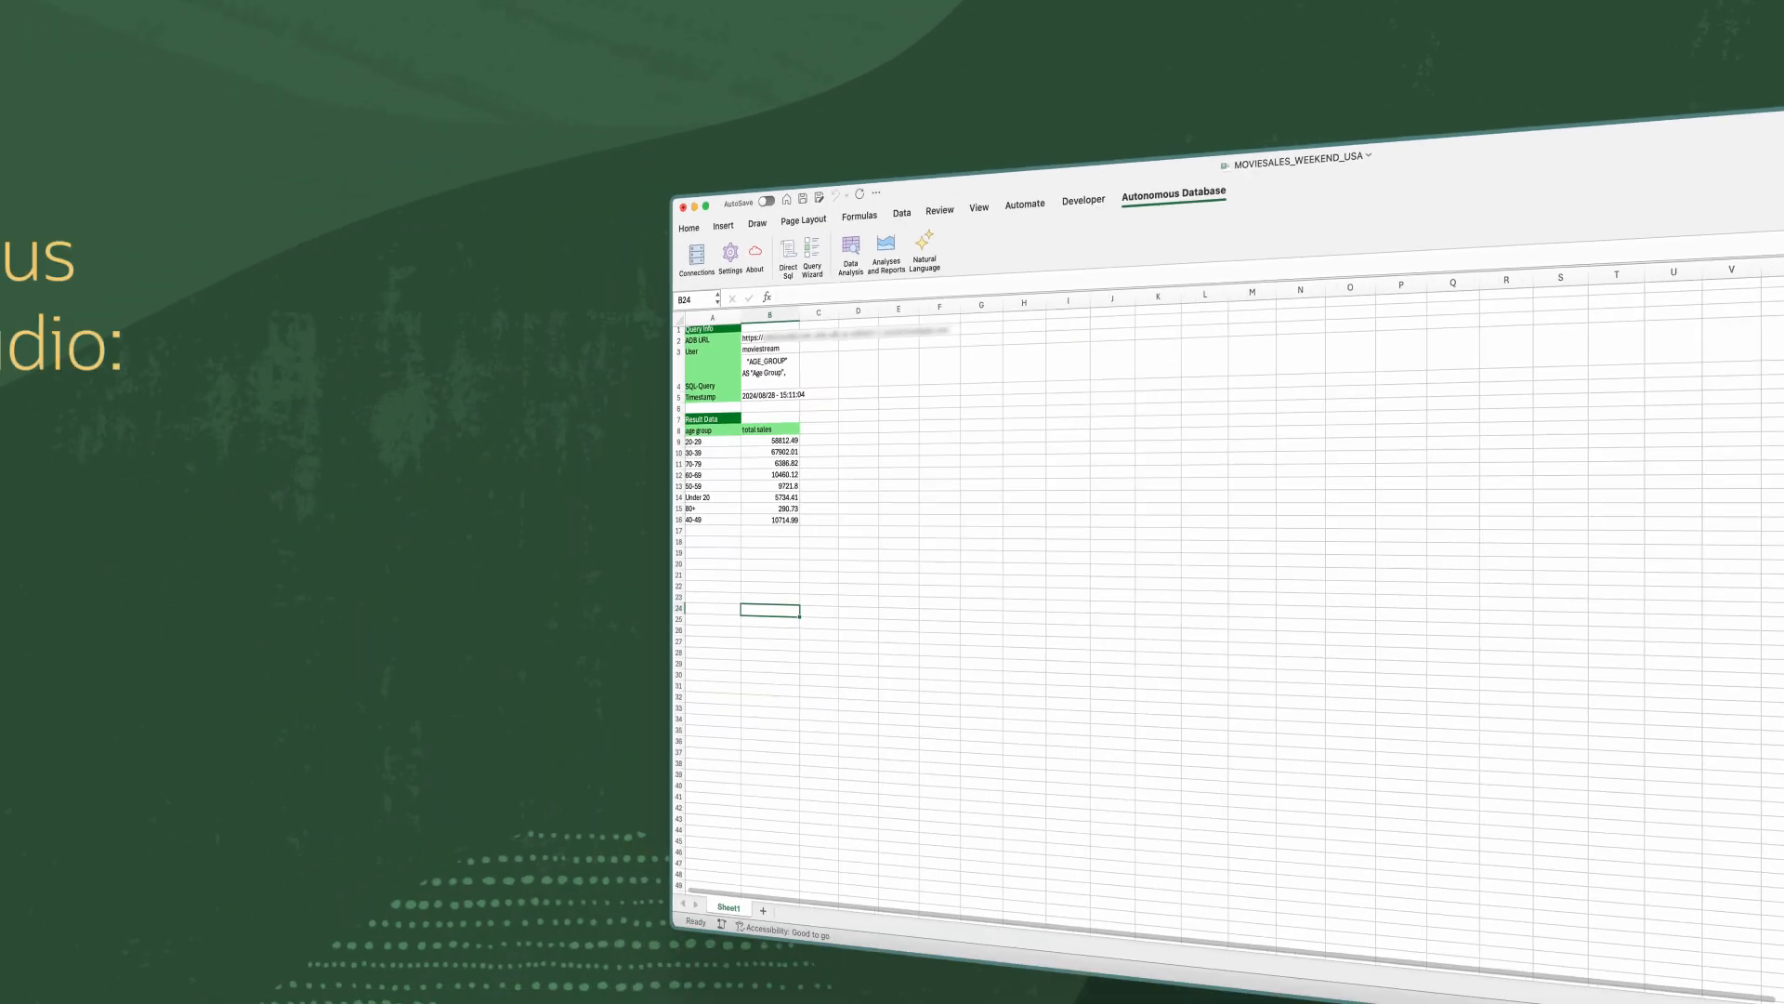
left_click(924, 252)
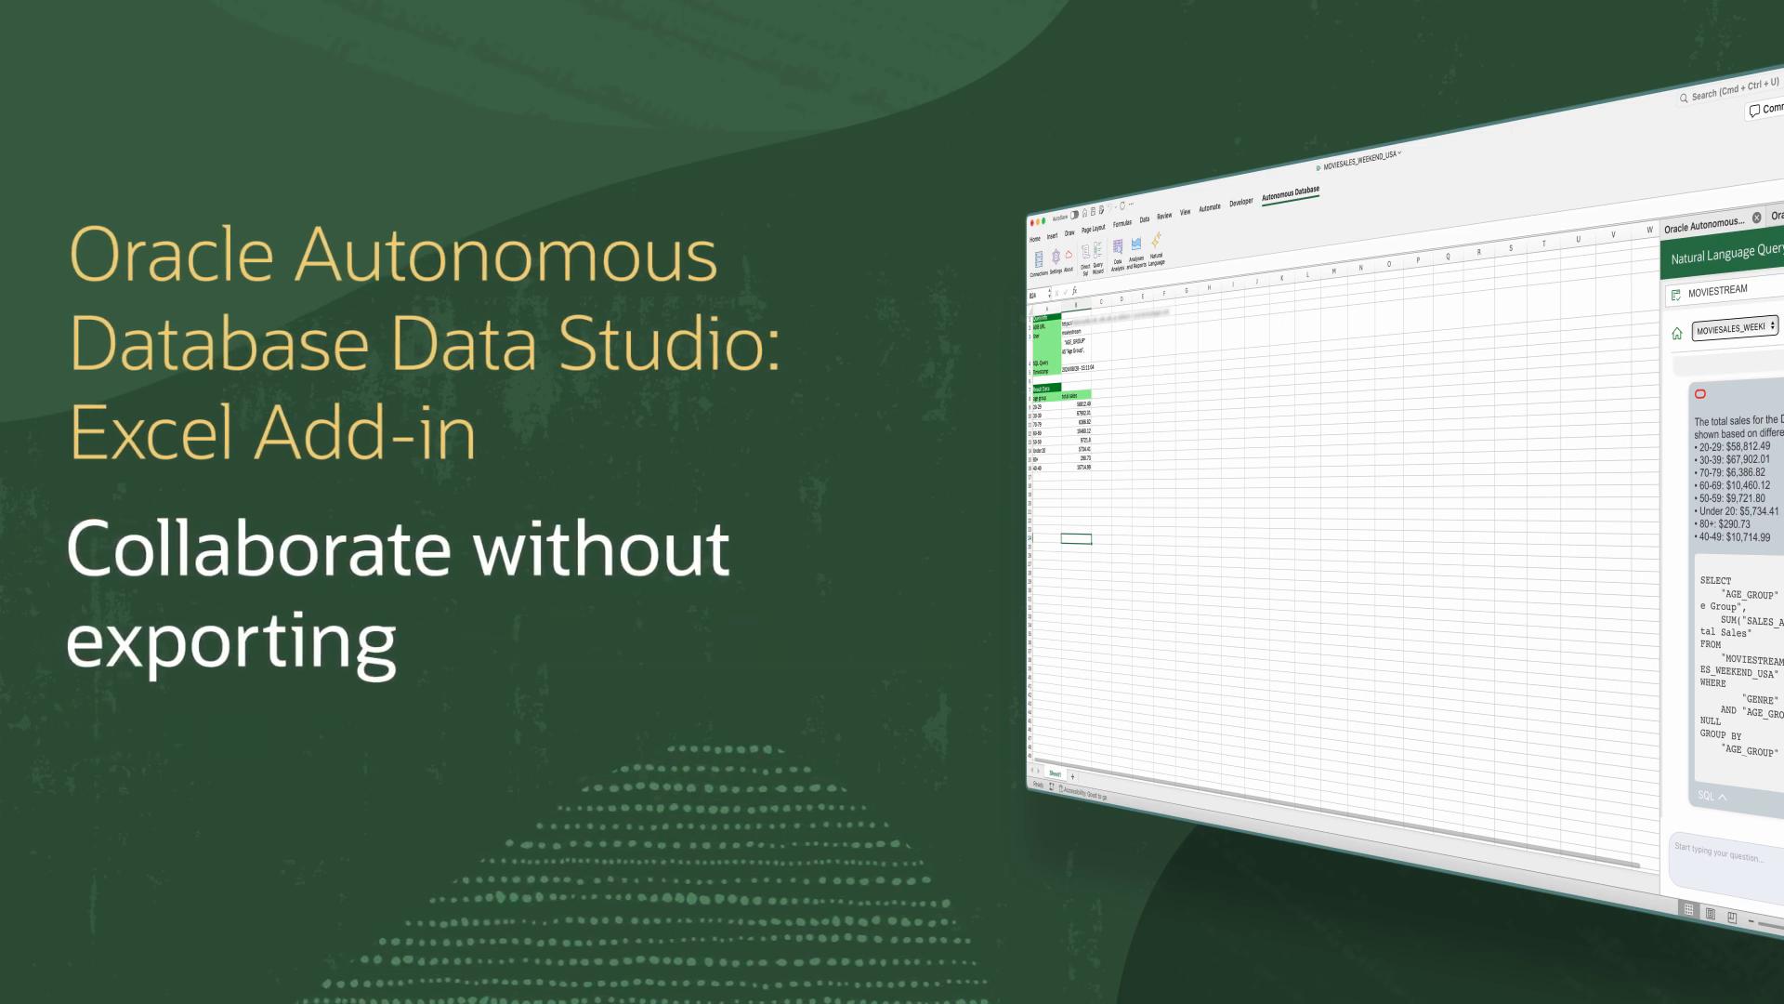